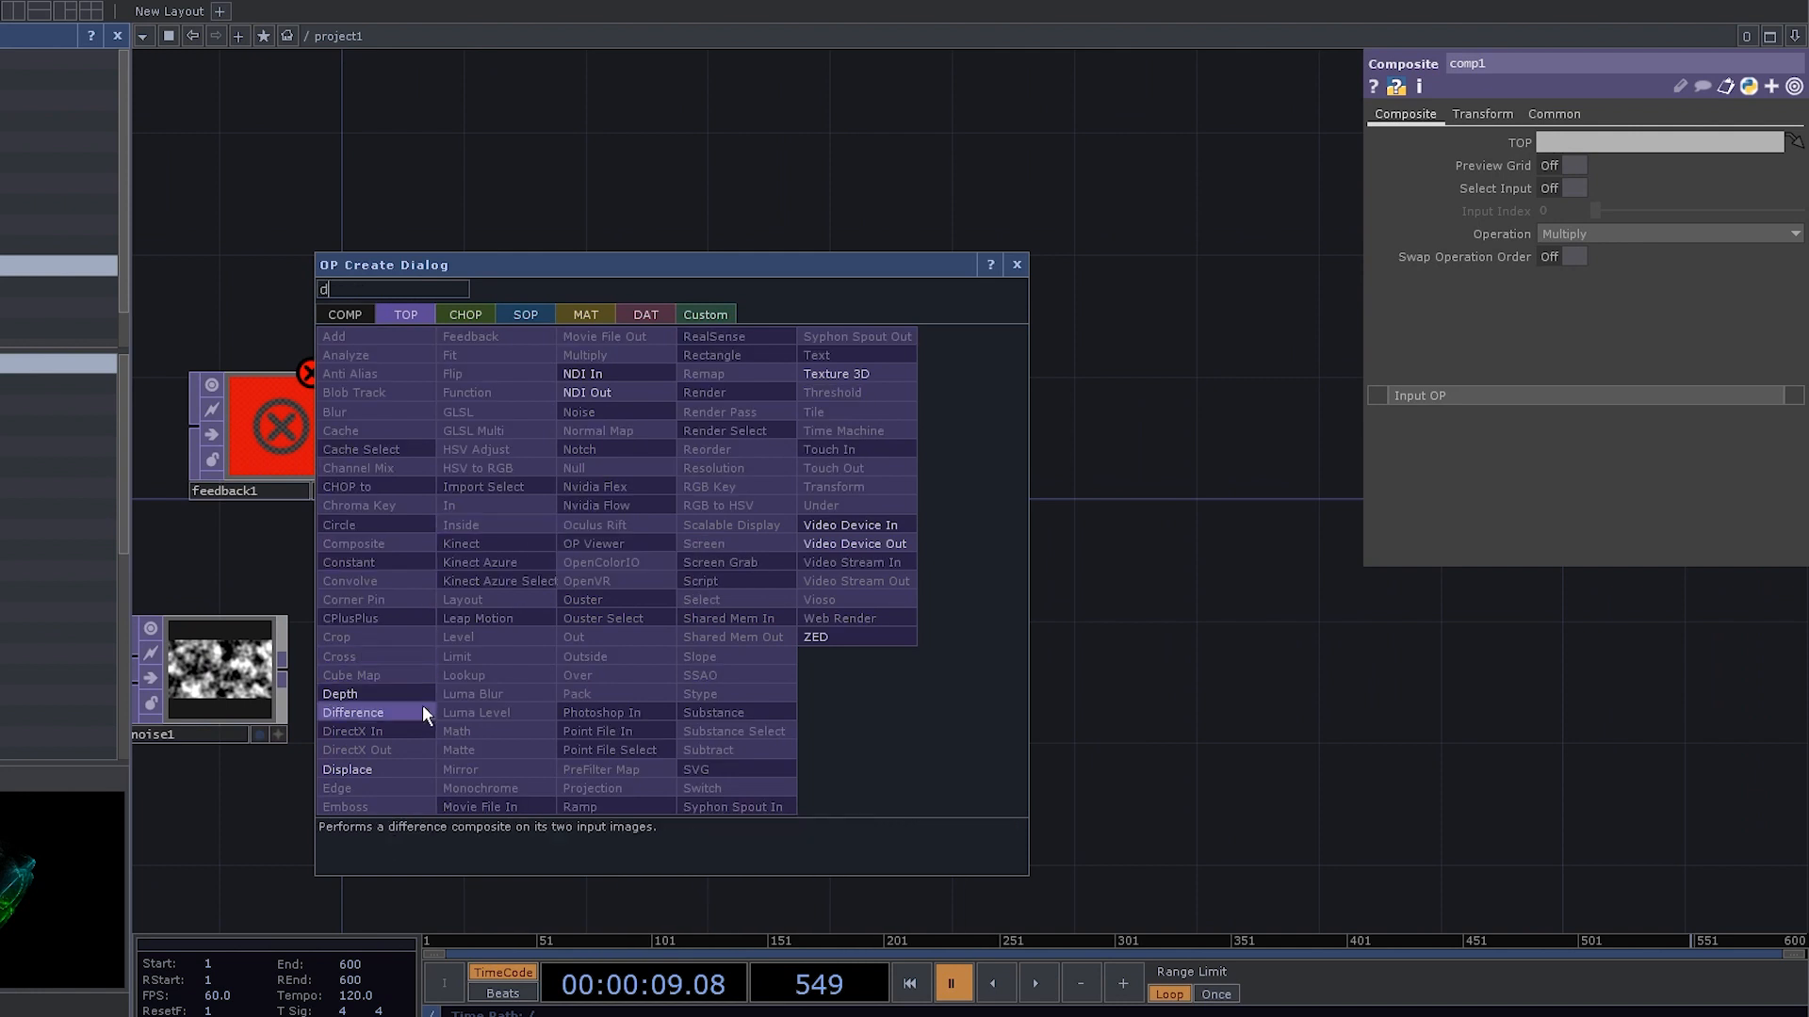
# Step: Place a Displace TOP from the OP Create Dialog into the network
pyautogui.click(346, 769)
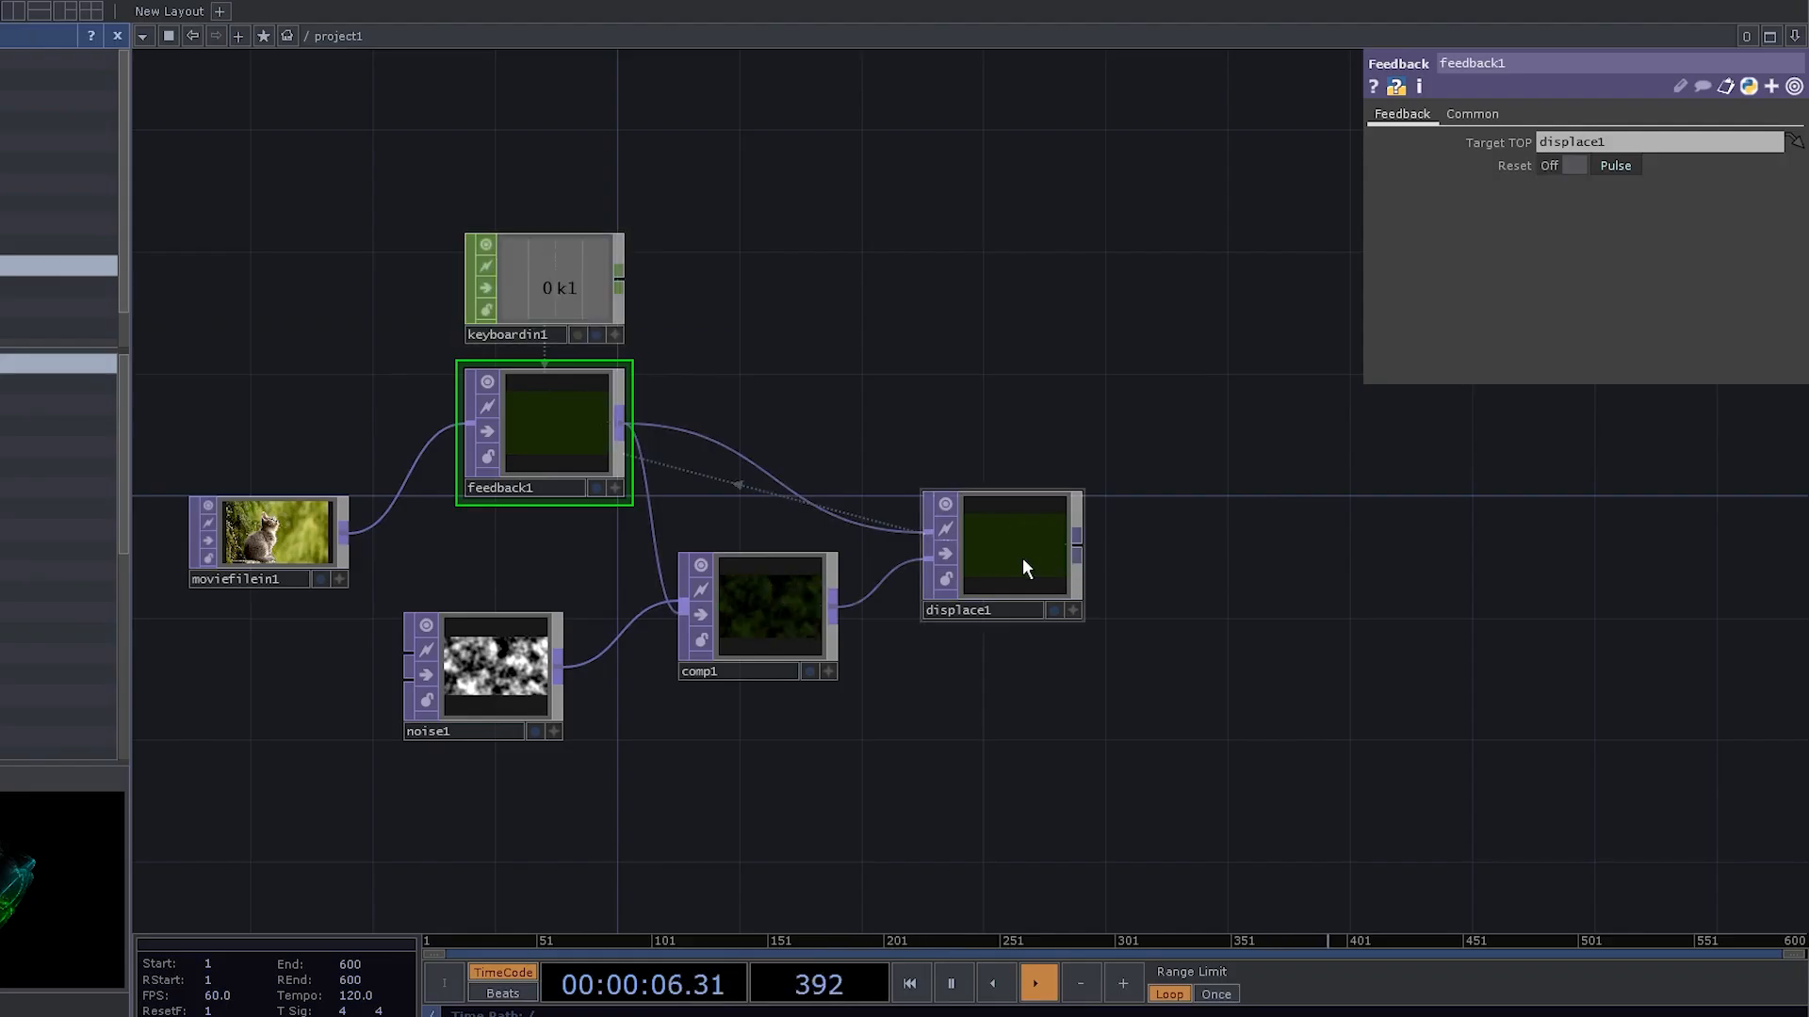
# Step: Connect the wiring so feedback1 and comp1 feed displace1, with feedback1 targeting displace1
pyautogui.click(1003, 549)
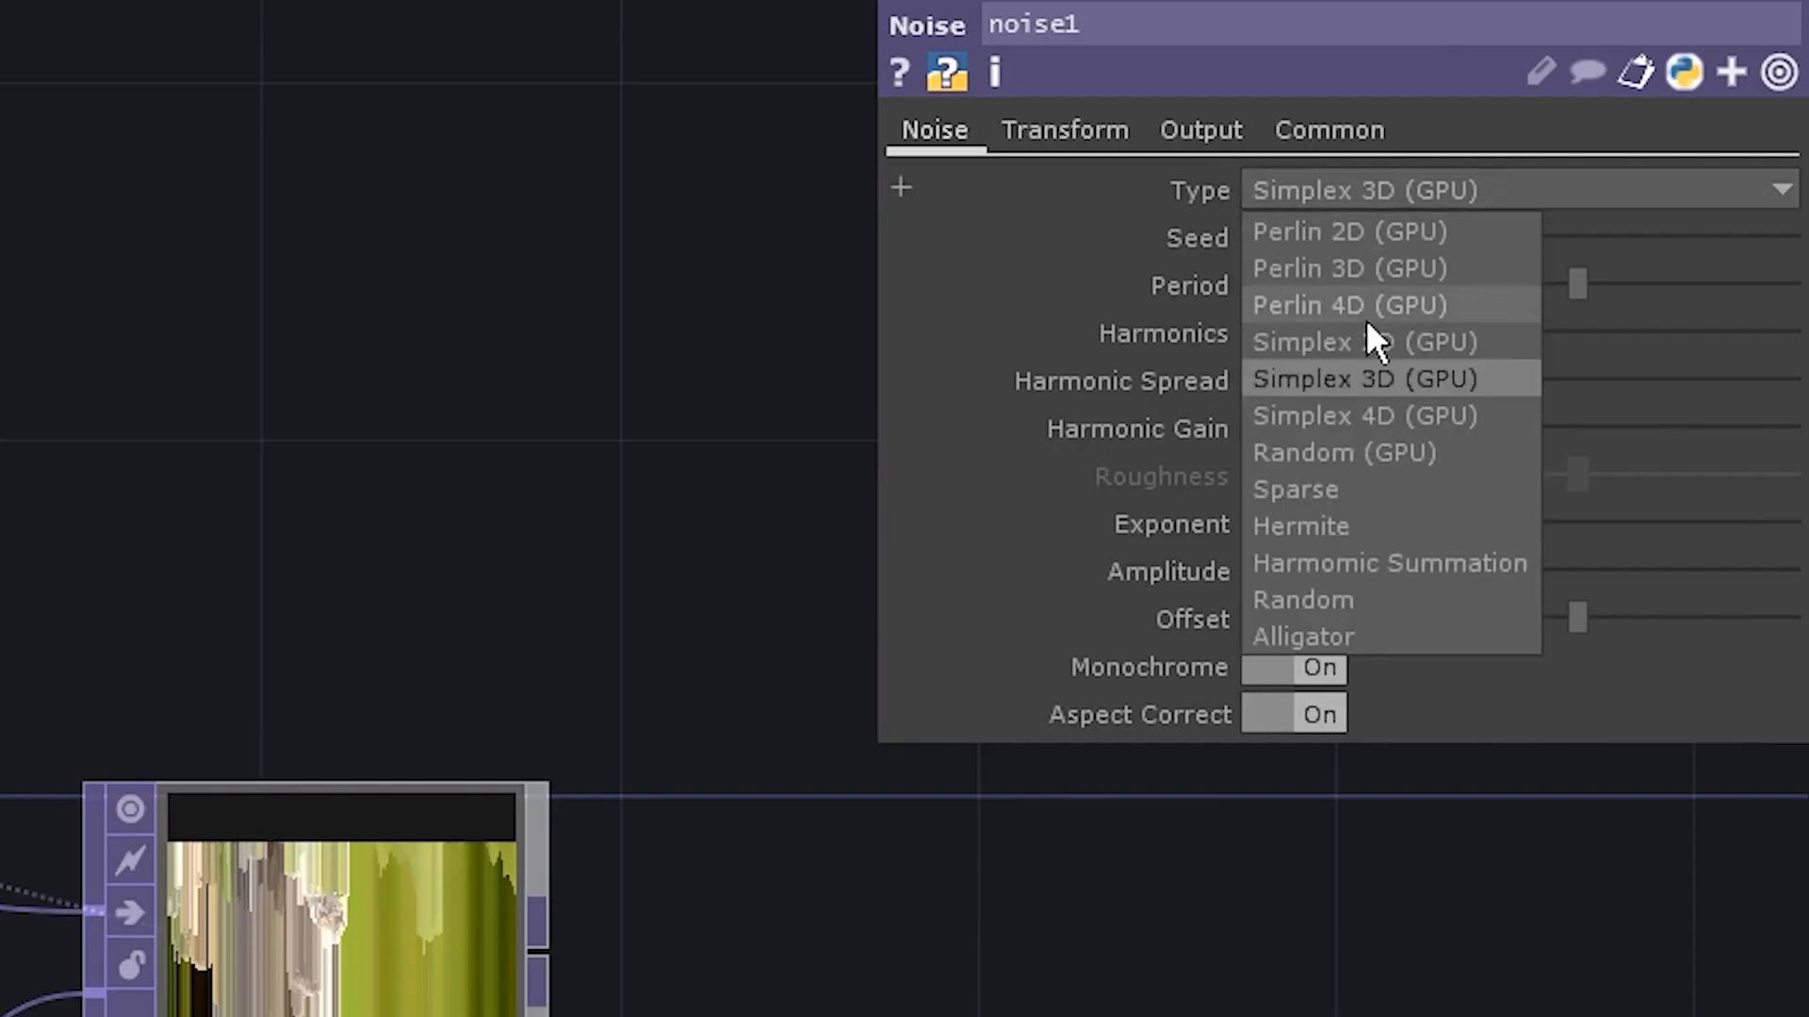
# Step: Switch noise1's Type from Simplex 3D (GPU) to a random static noise
pyautogui.click(1342, 452)
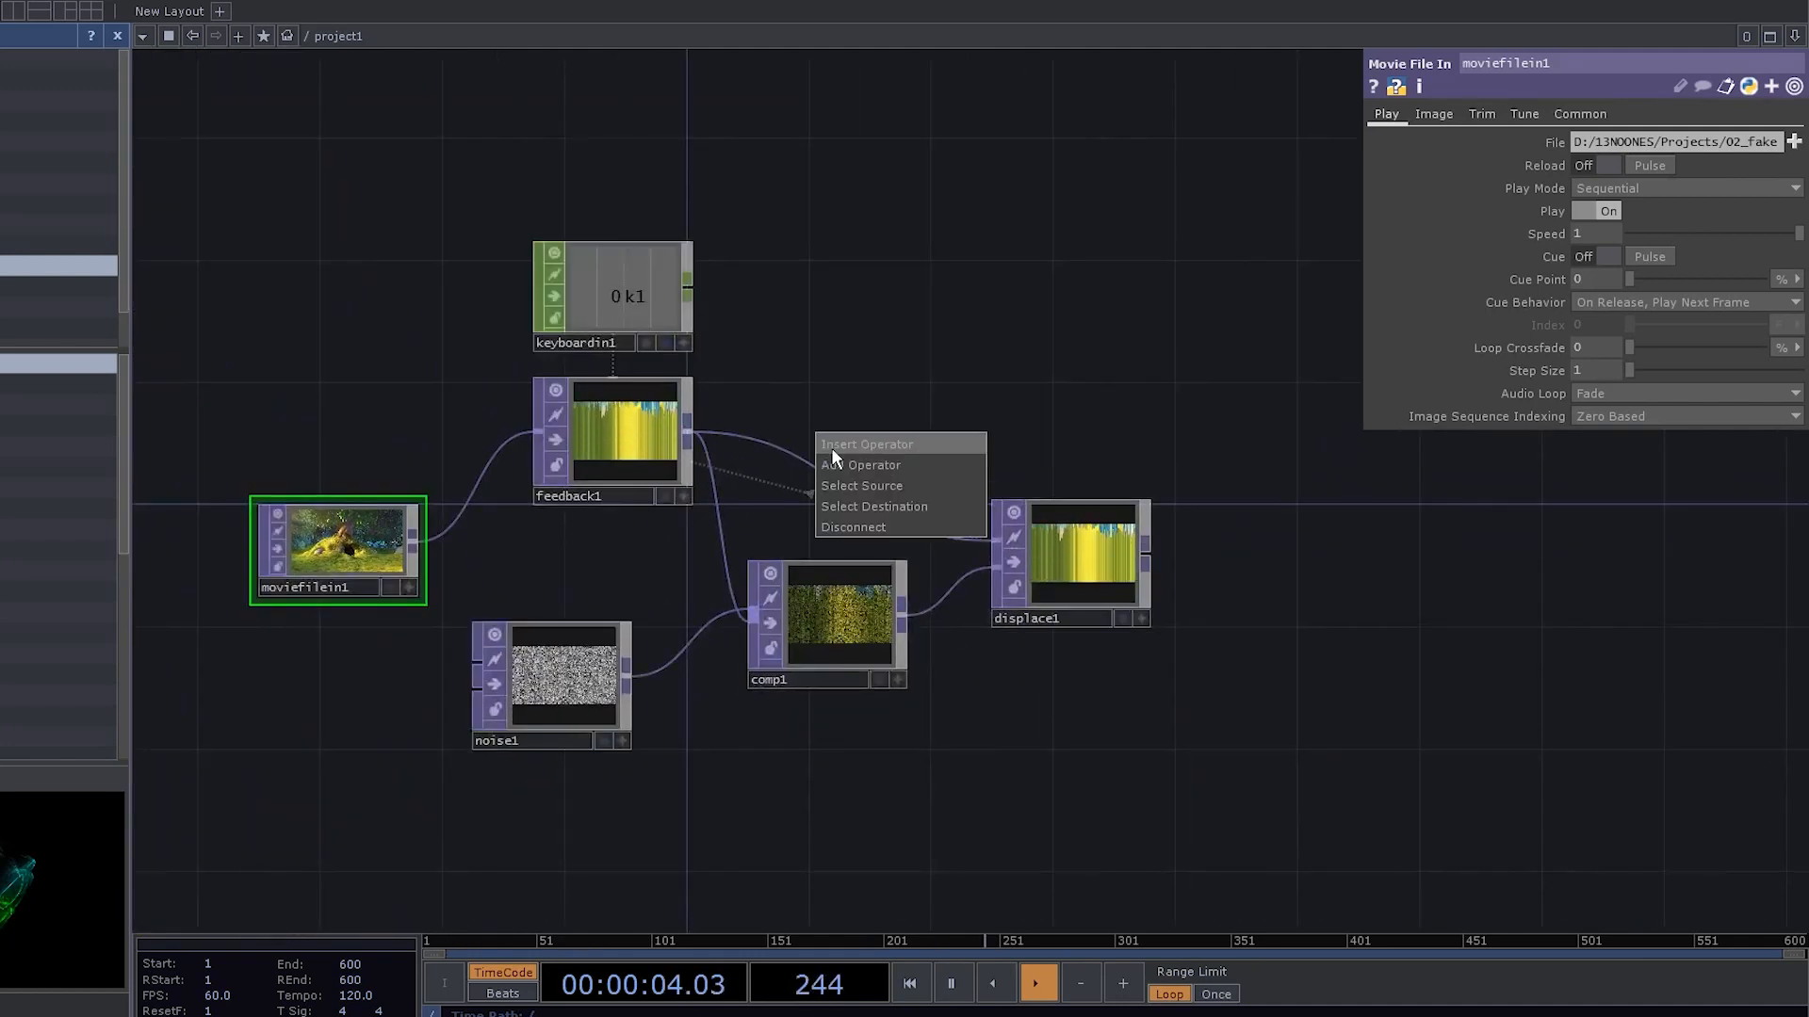
# Step: Choose Insert Operator on the wire from feedback1 to displace1
pyautogui.click(862, 466)
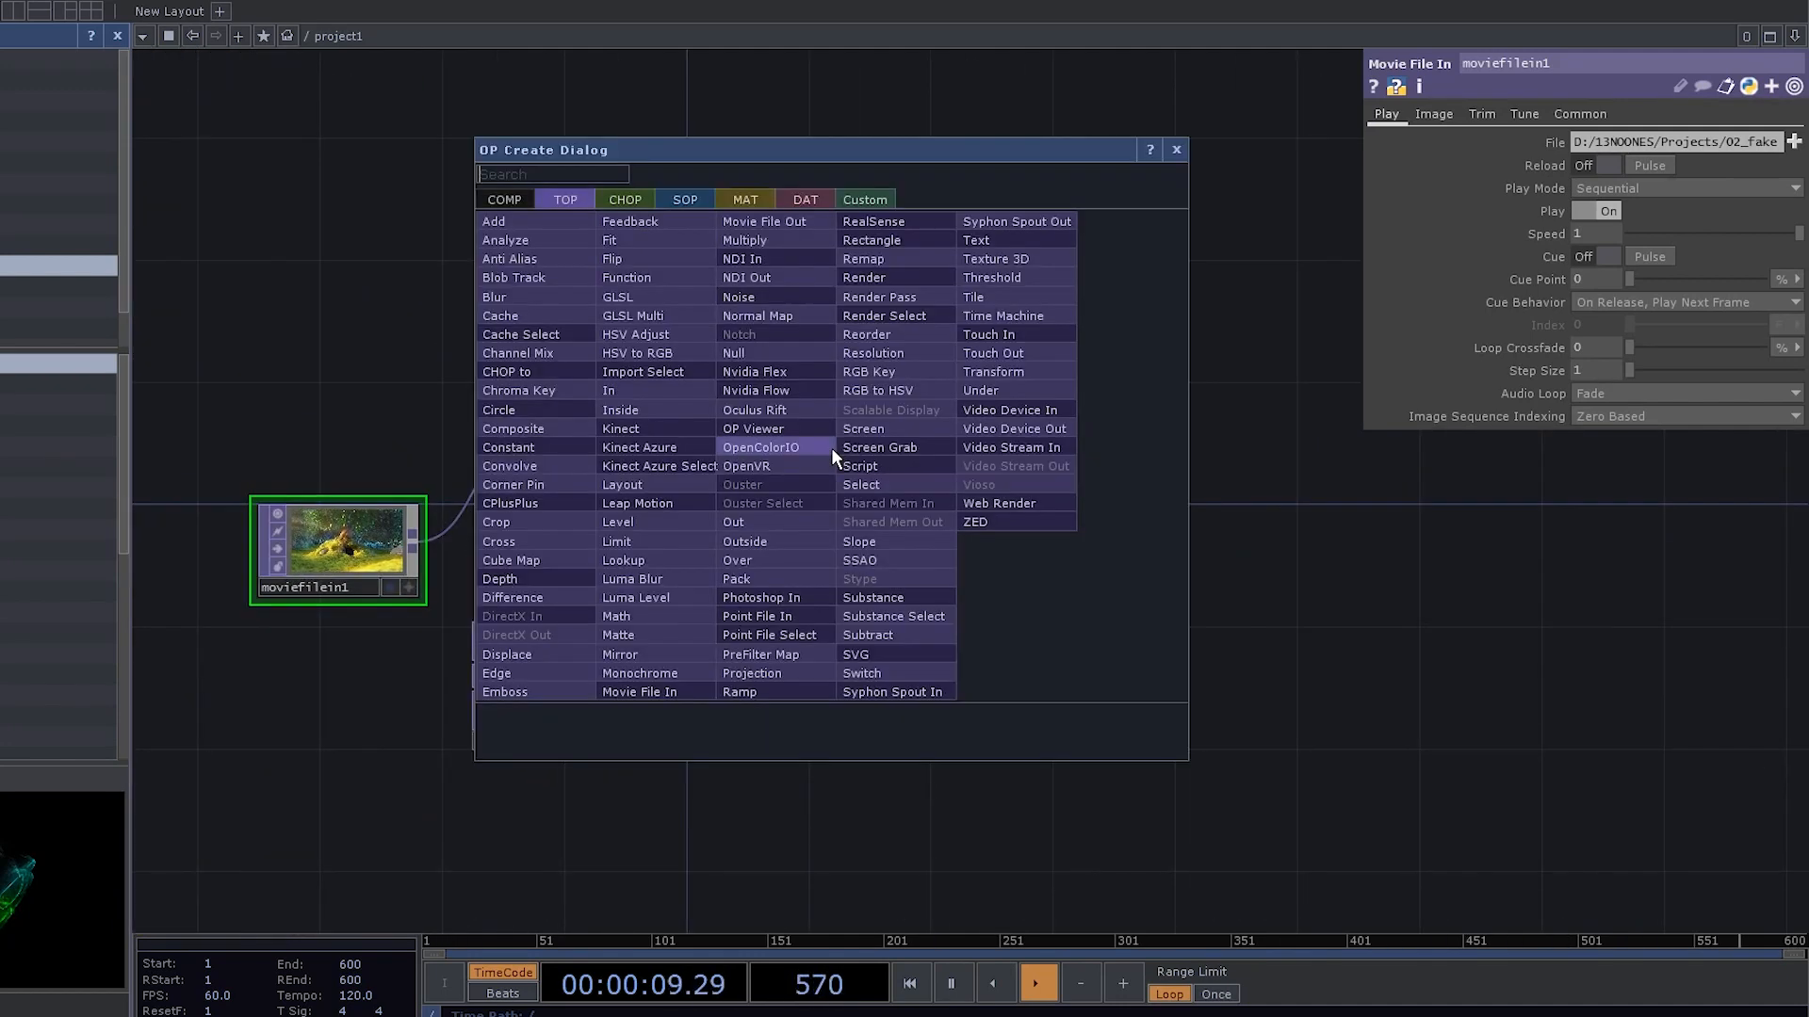